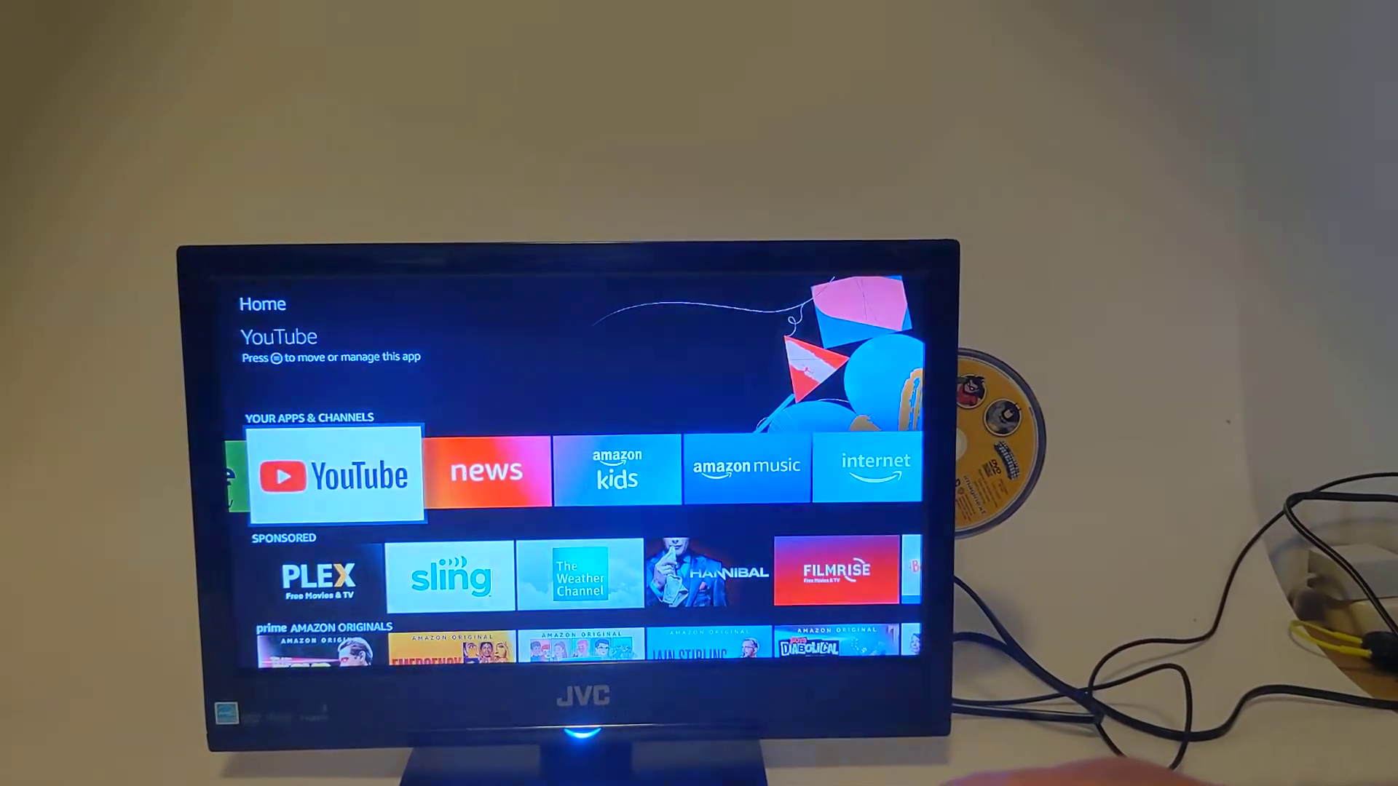
Launch YouTube from the Your Apps & Channels row so its splash screen shows
{"action": "left_click", "coordinate": [334, 474]}
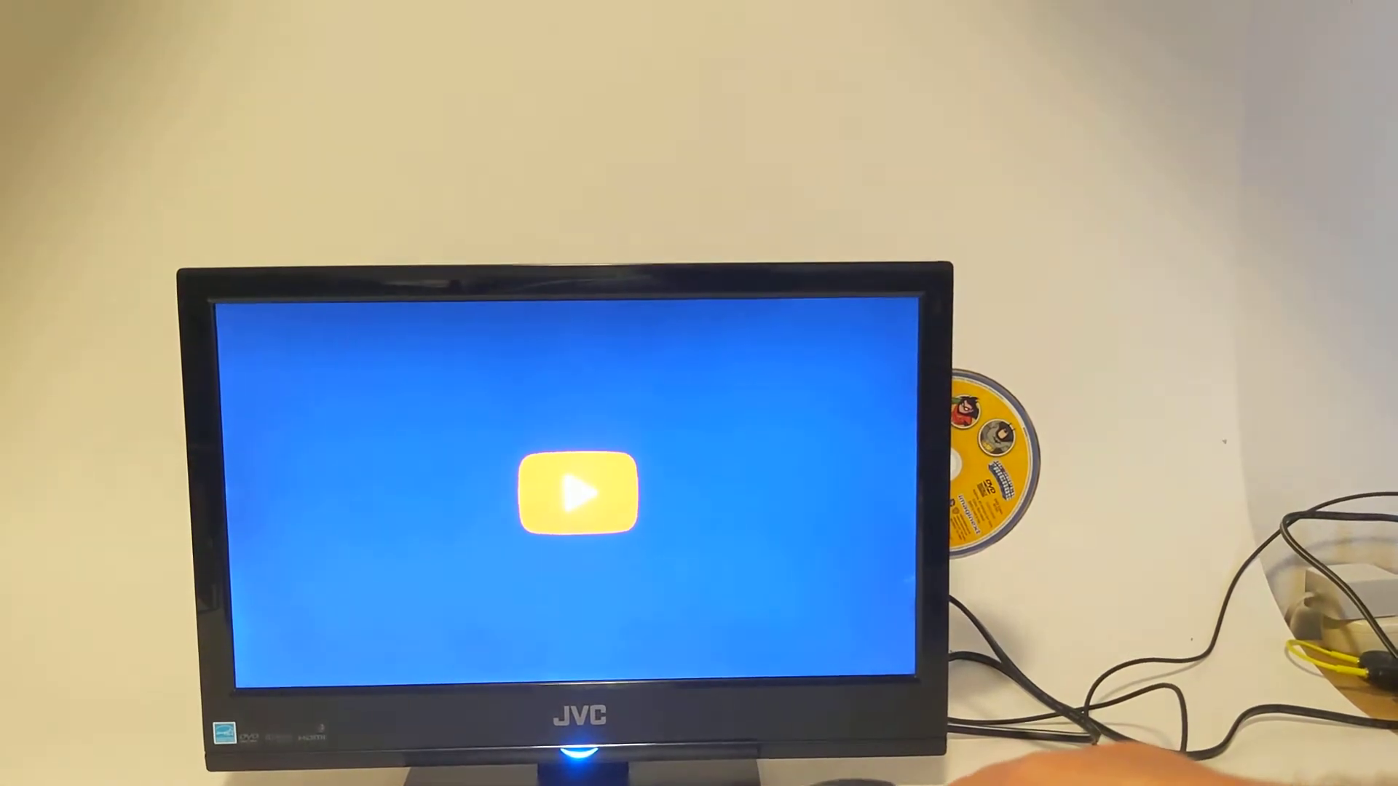